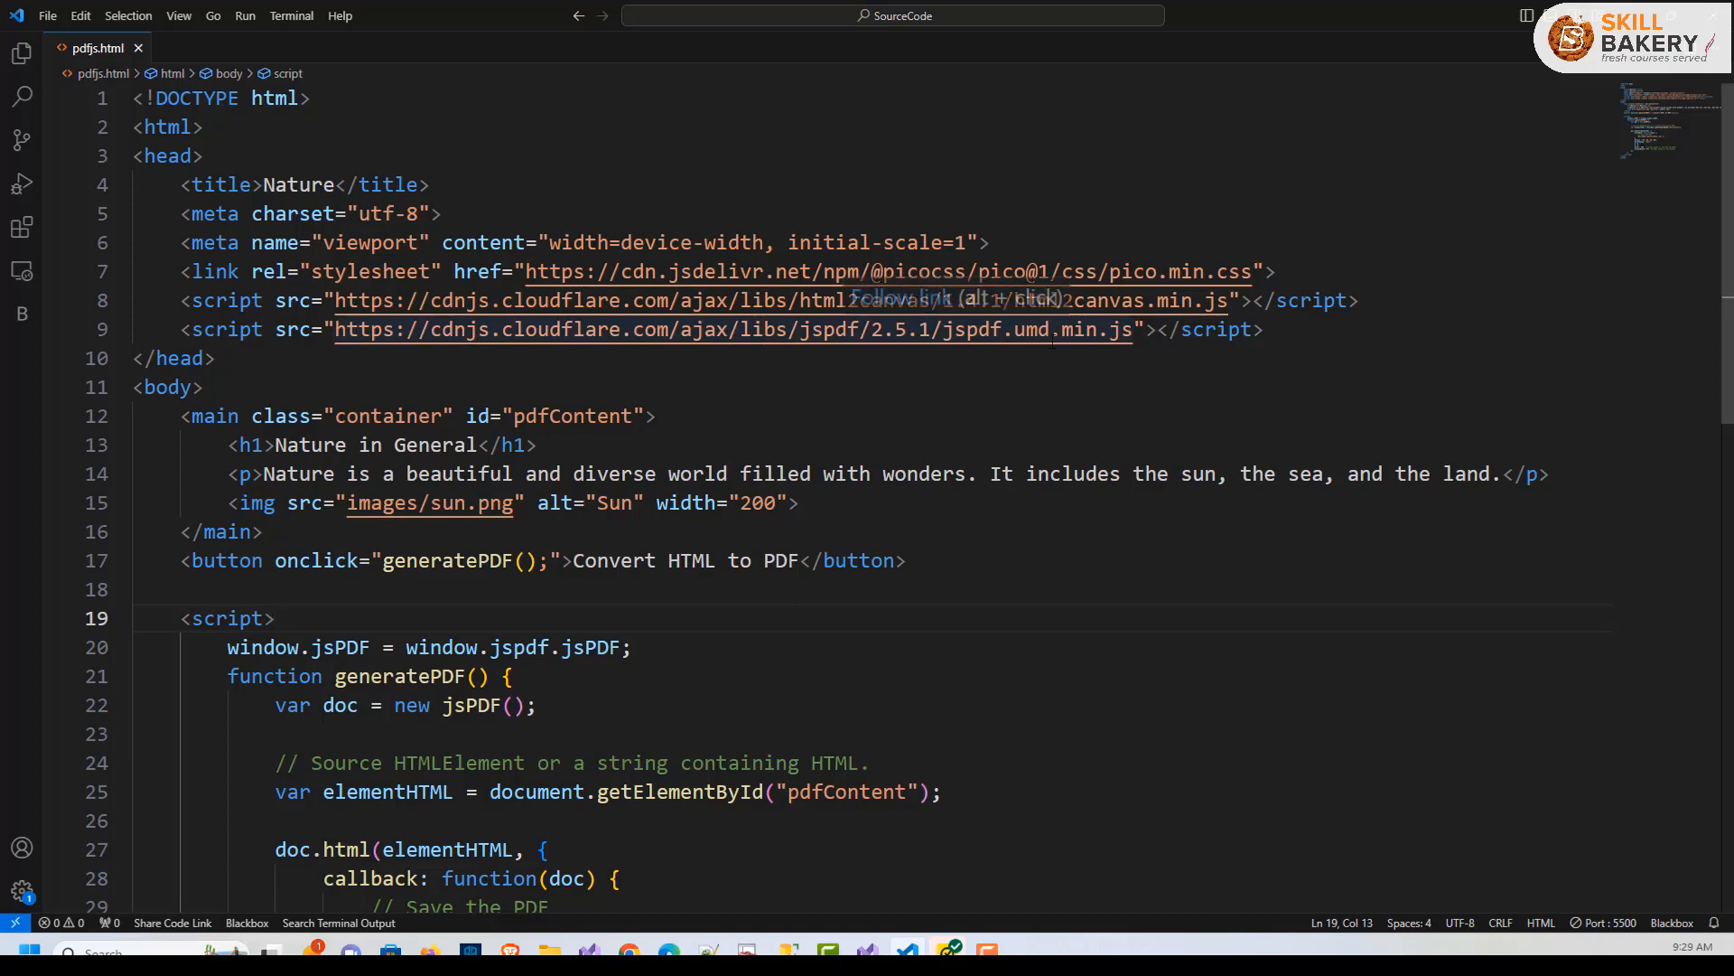
- Review the jsPDF script, highlighting the line that grabs the pdfContent element
{"action": "left_click_drag", "start_coordinate": [181, 415], "coordinate": [269, 531]}
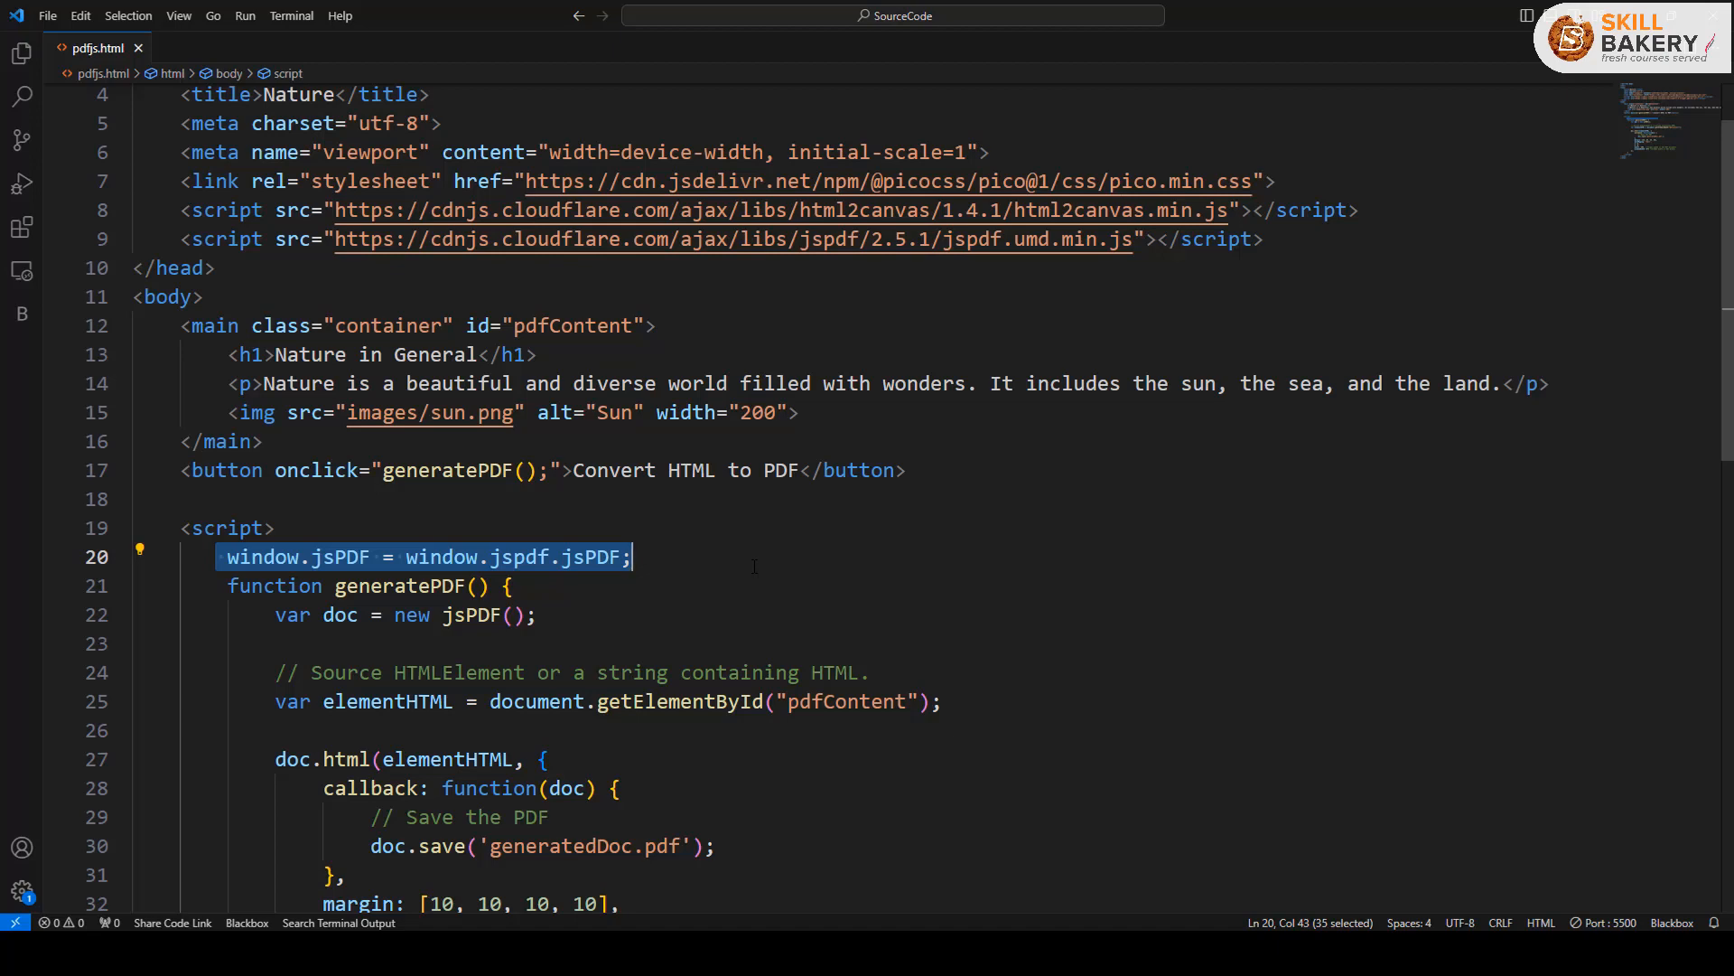
{"action": "scroll", "scroll_direction": "down", "scroll_amount": 3}
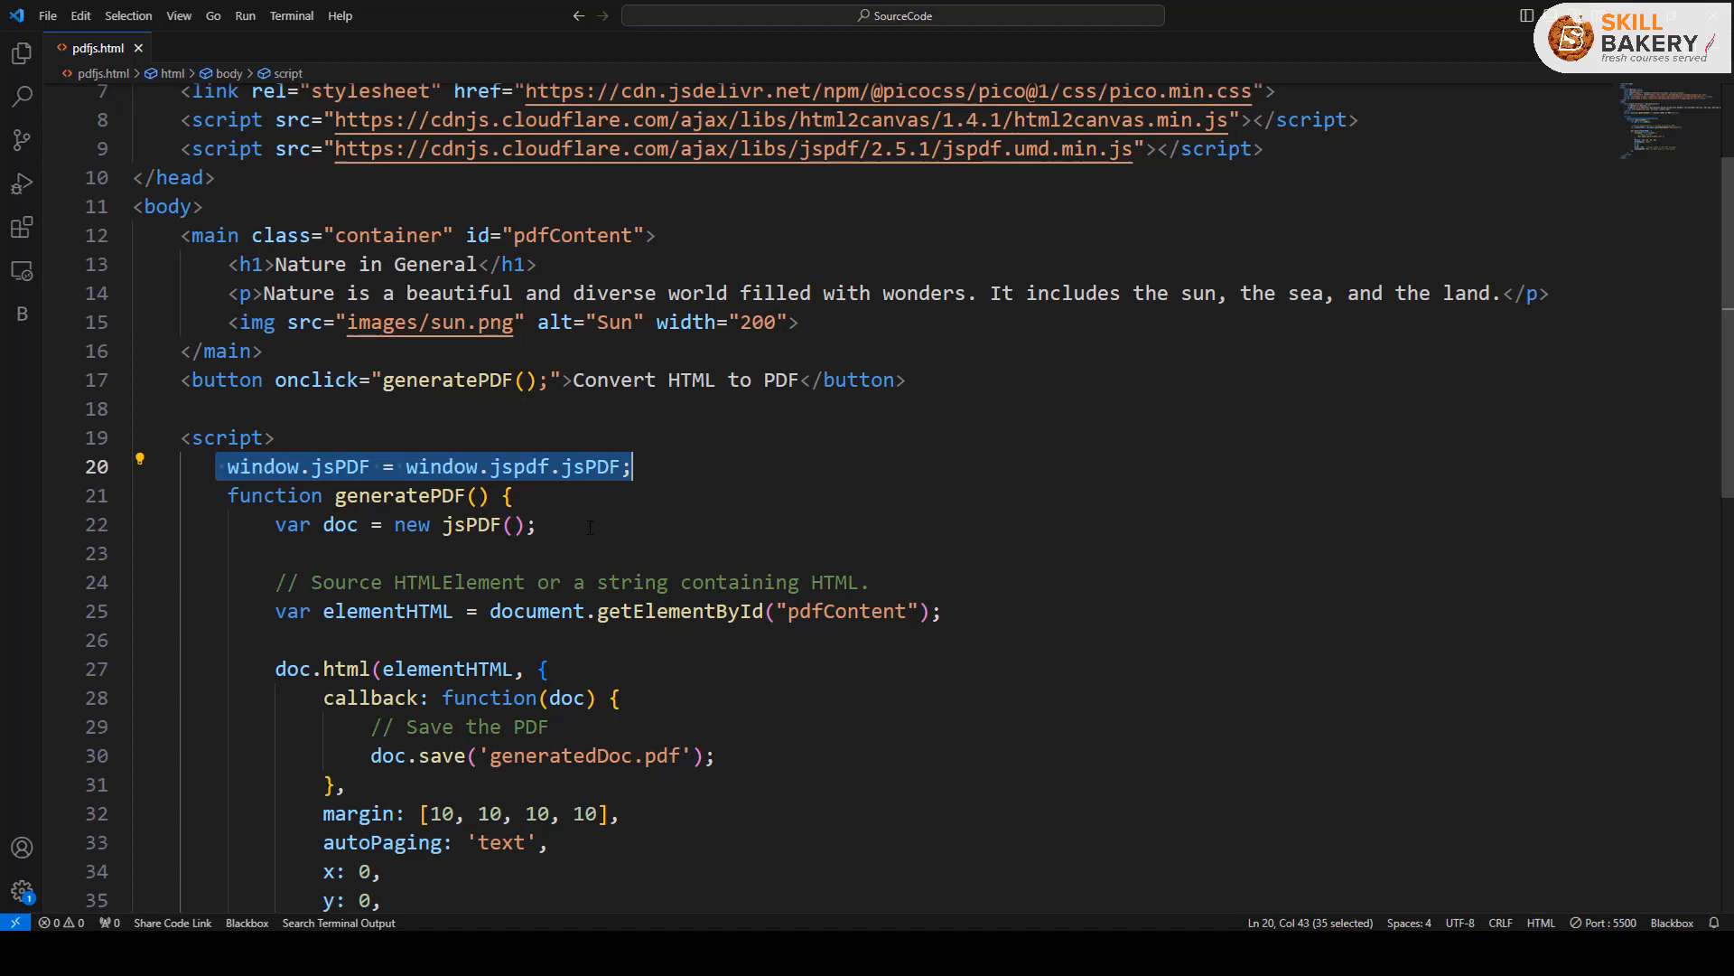
{"action": "double_click", "coordinate": [397, 495]}
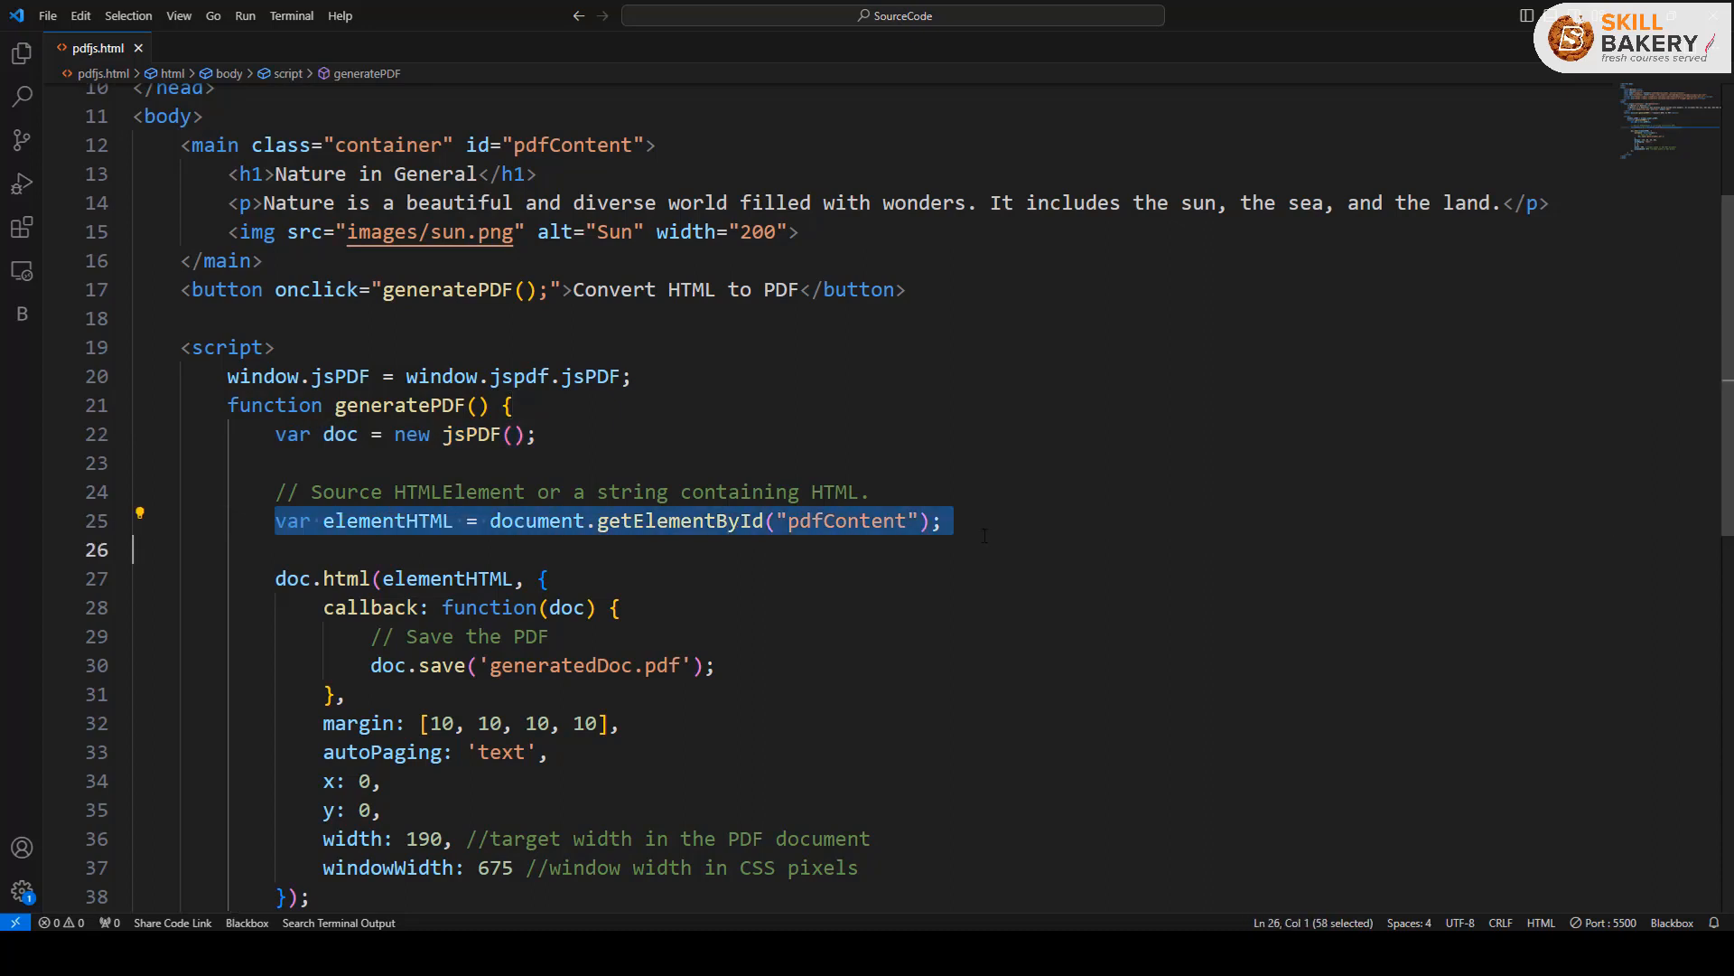
{"action": "scroll", "scroll_direction": "down", "scroll_amount": 3}
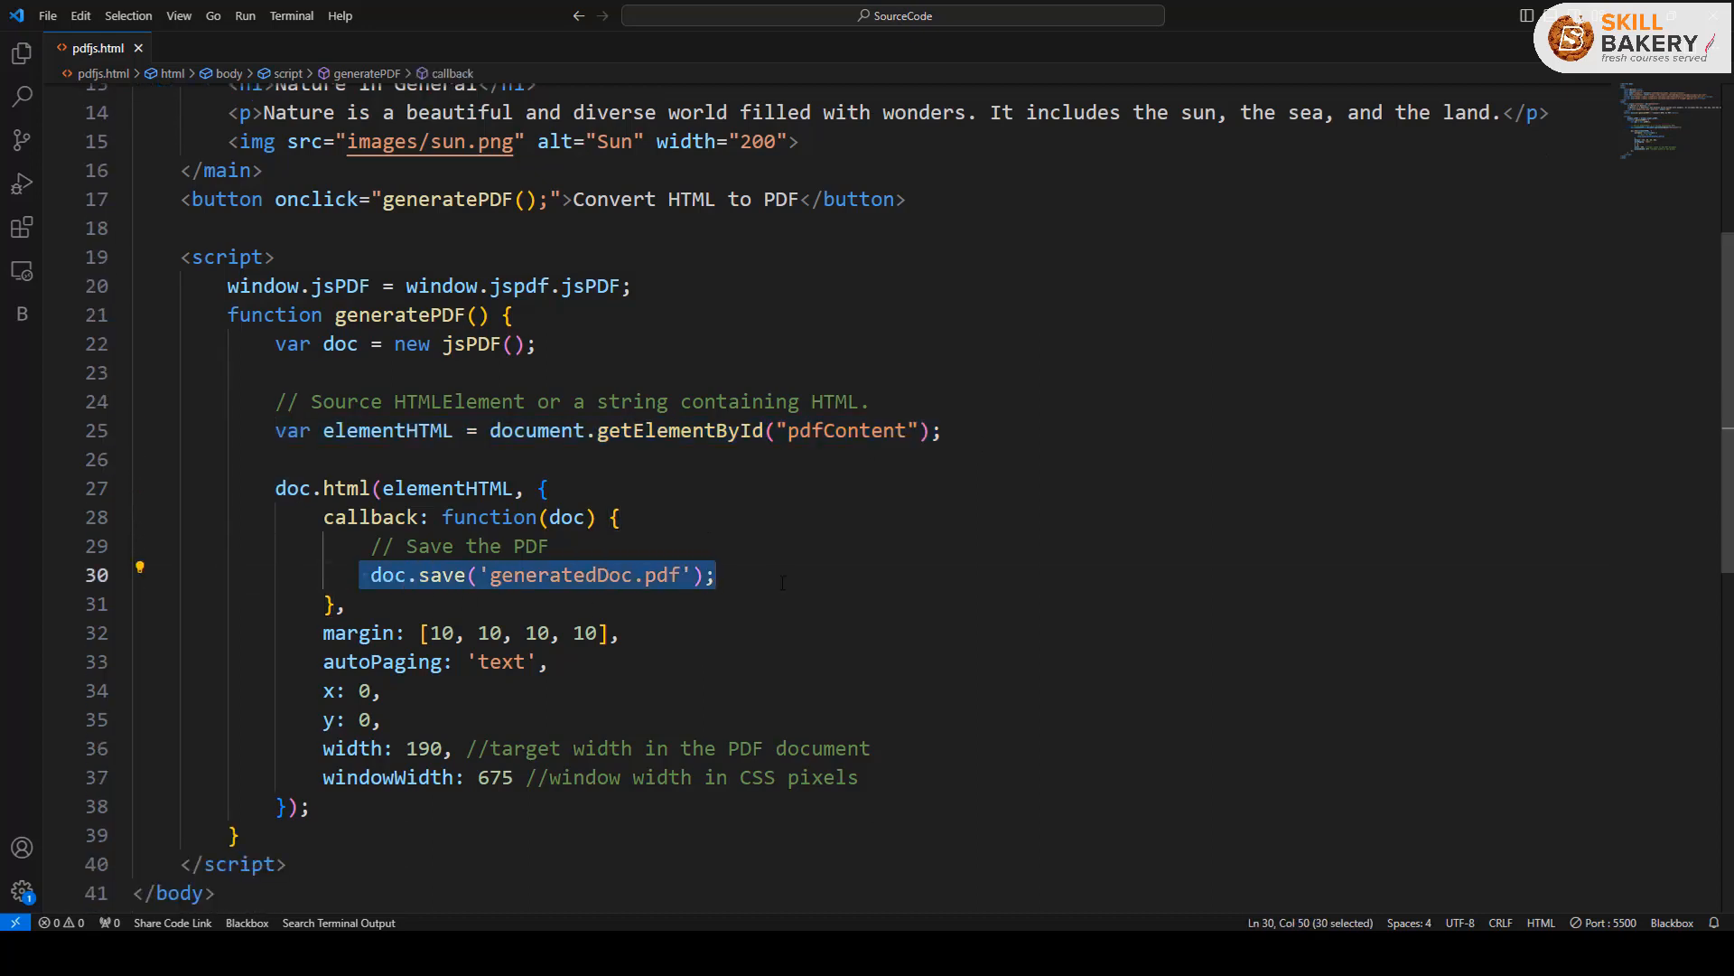
{"action": "double_click", "coordinate": [446, 488]}
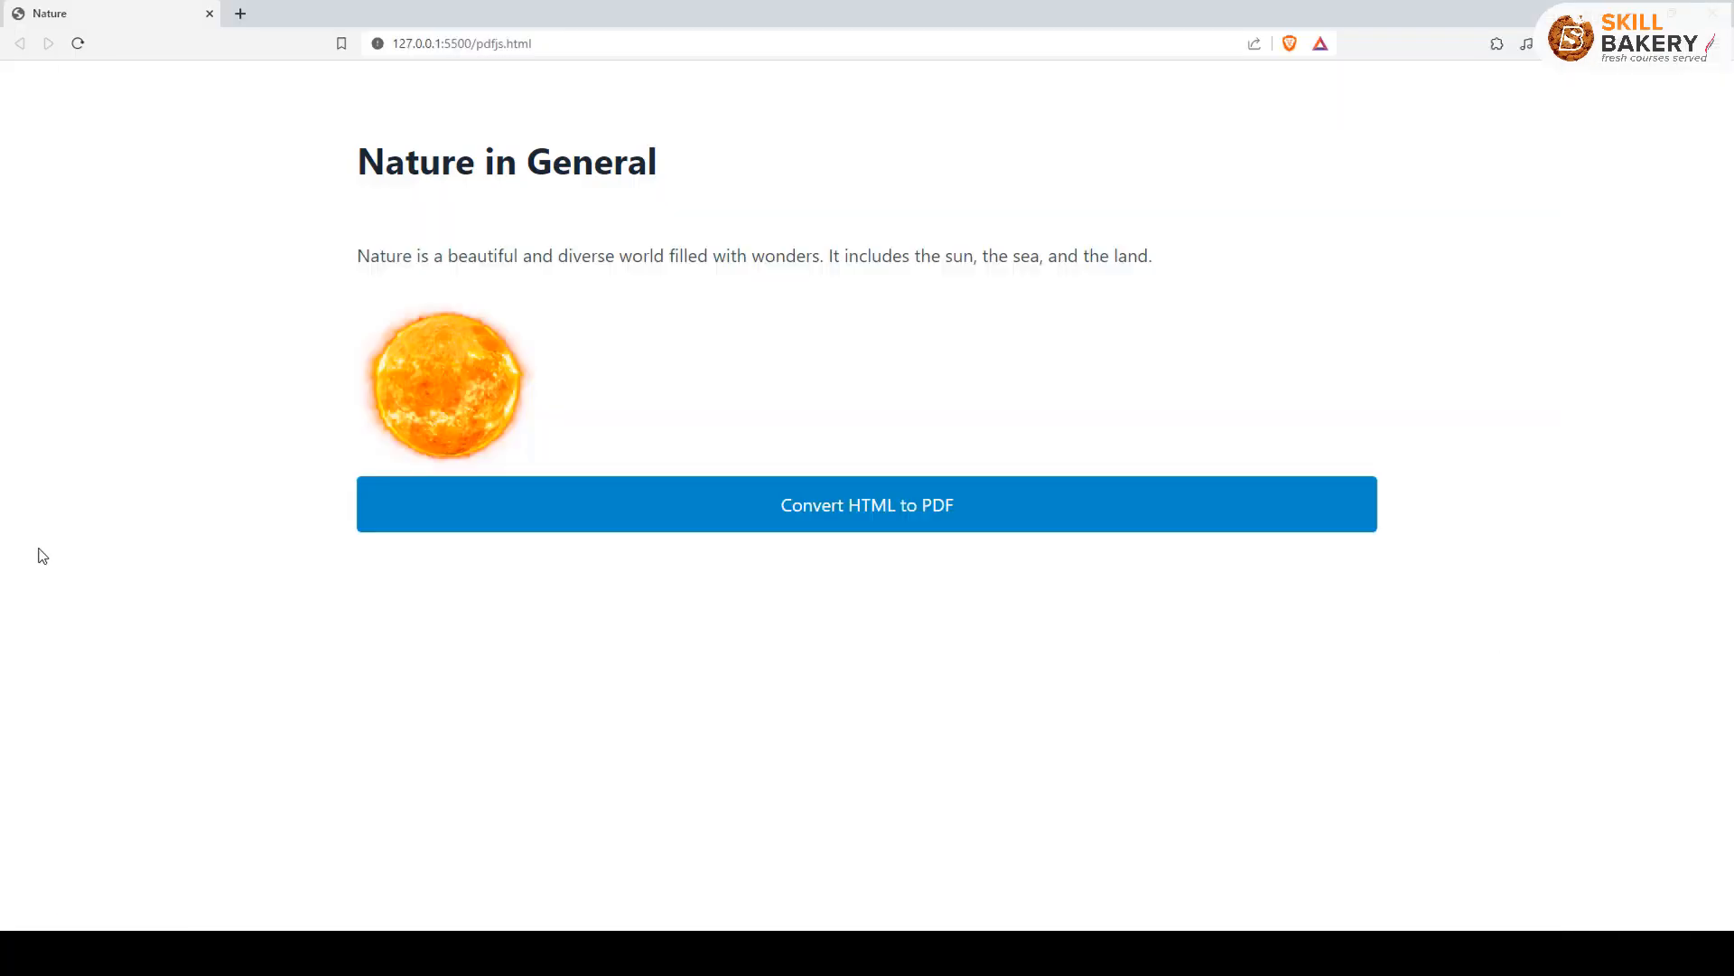
- Convert the page to PDF, save it over generatedDoc.pdf in SourceCode, and reopen it
{"action": "left_click", "coordinate": [865, 504]}
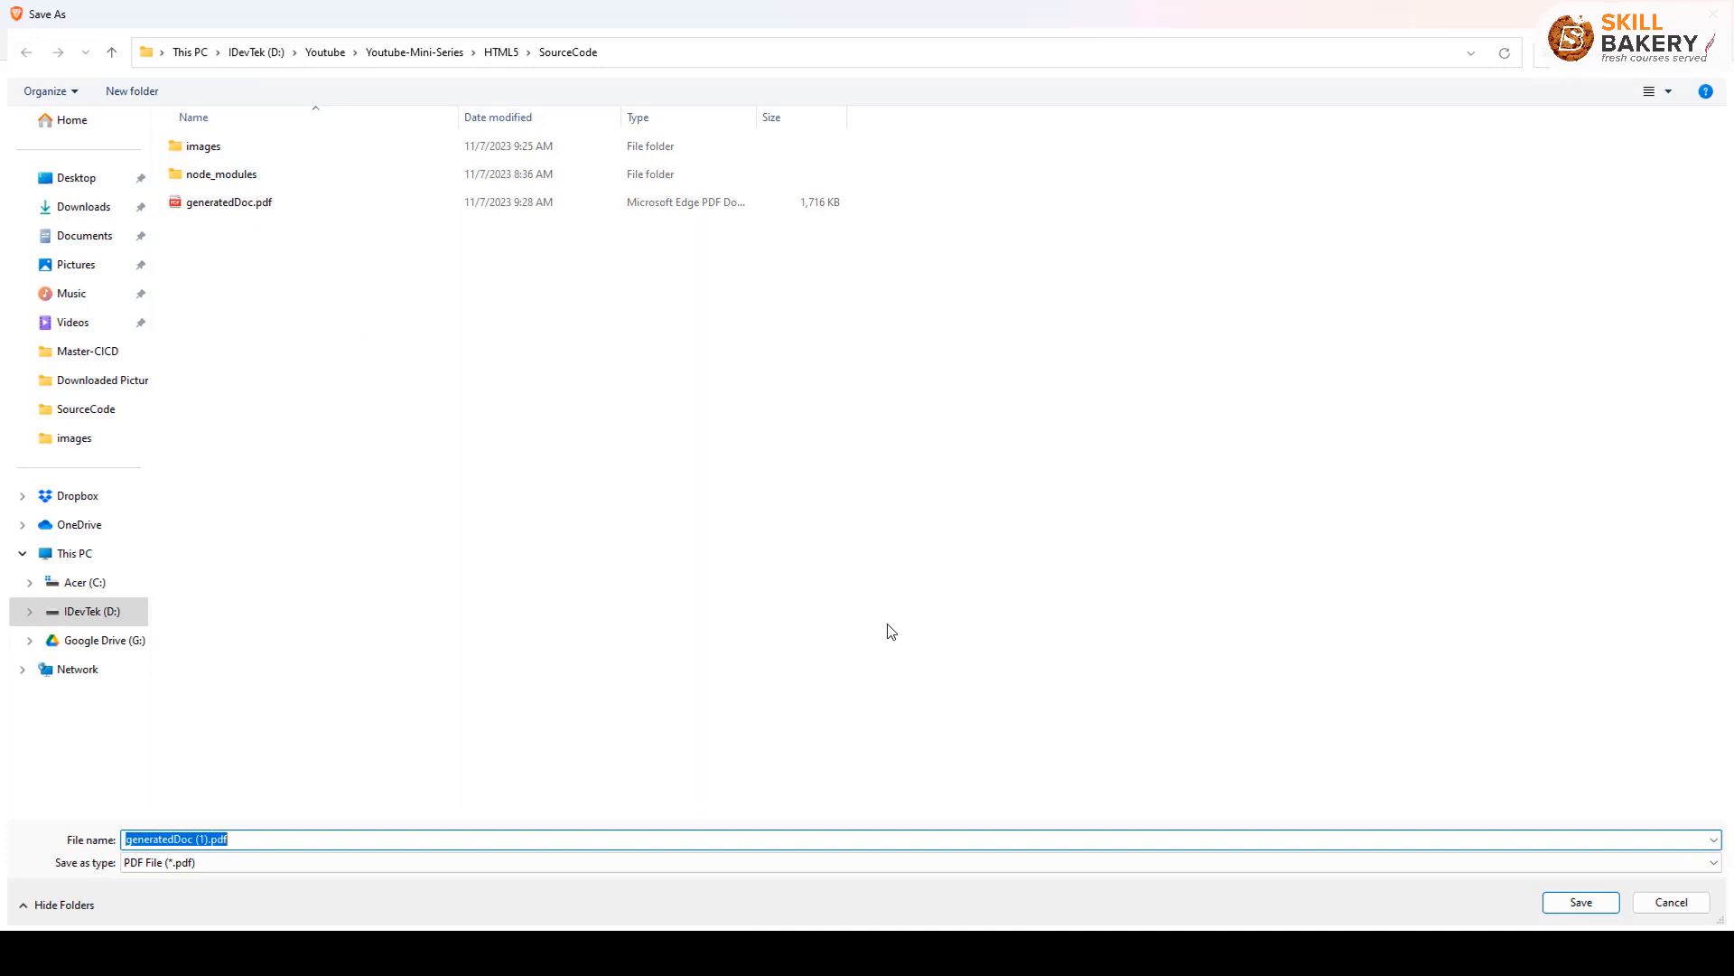
{"action": "left_click", "coordinate": [230, 201]}
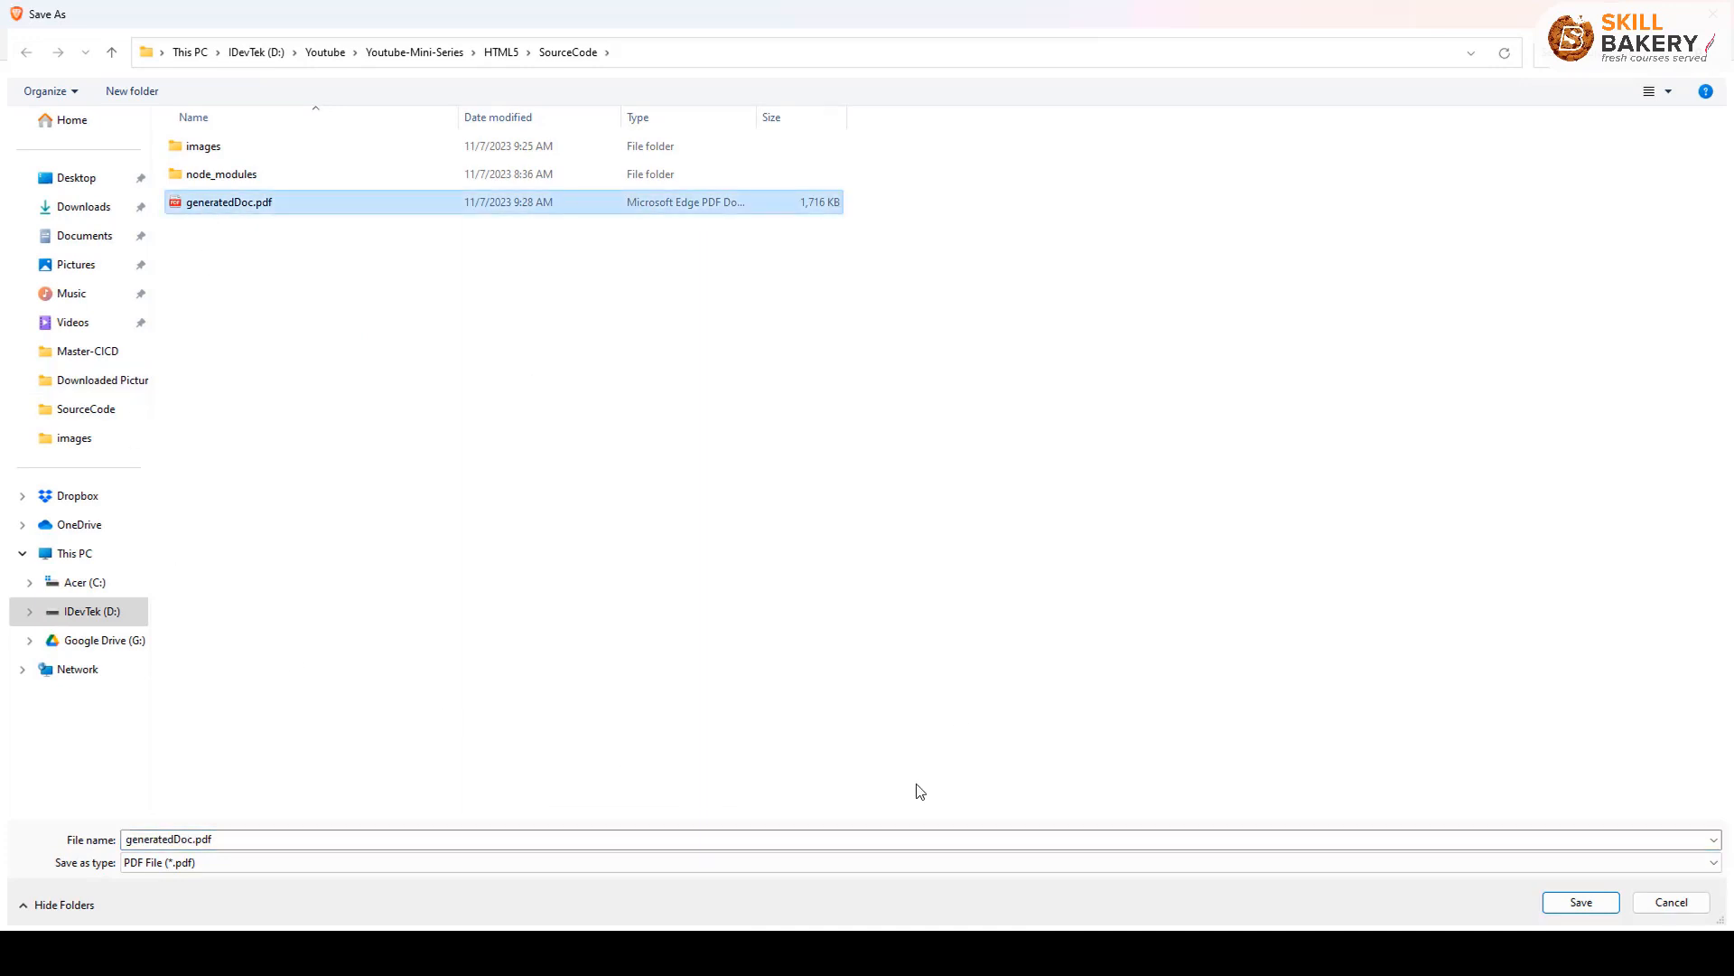
{"action": "left_click", "coordinate": [1579, 902]}
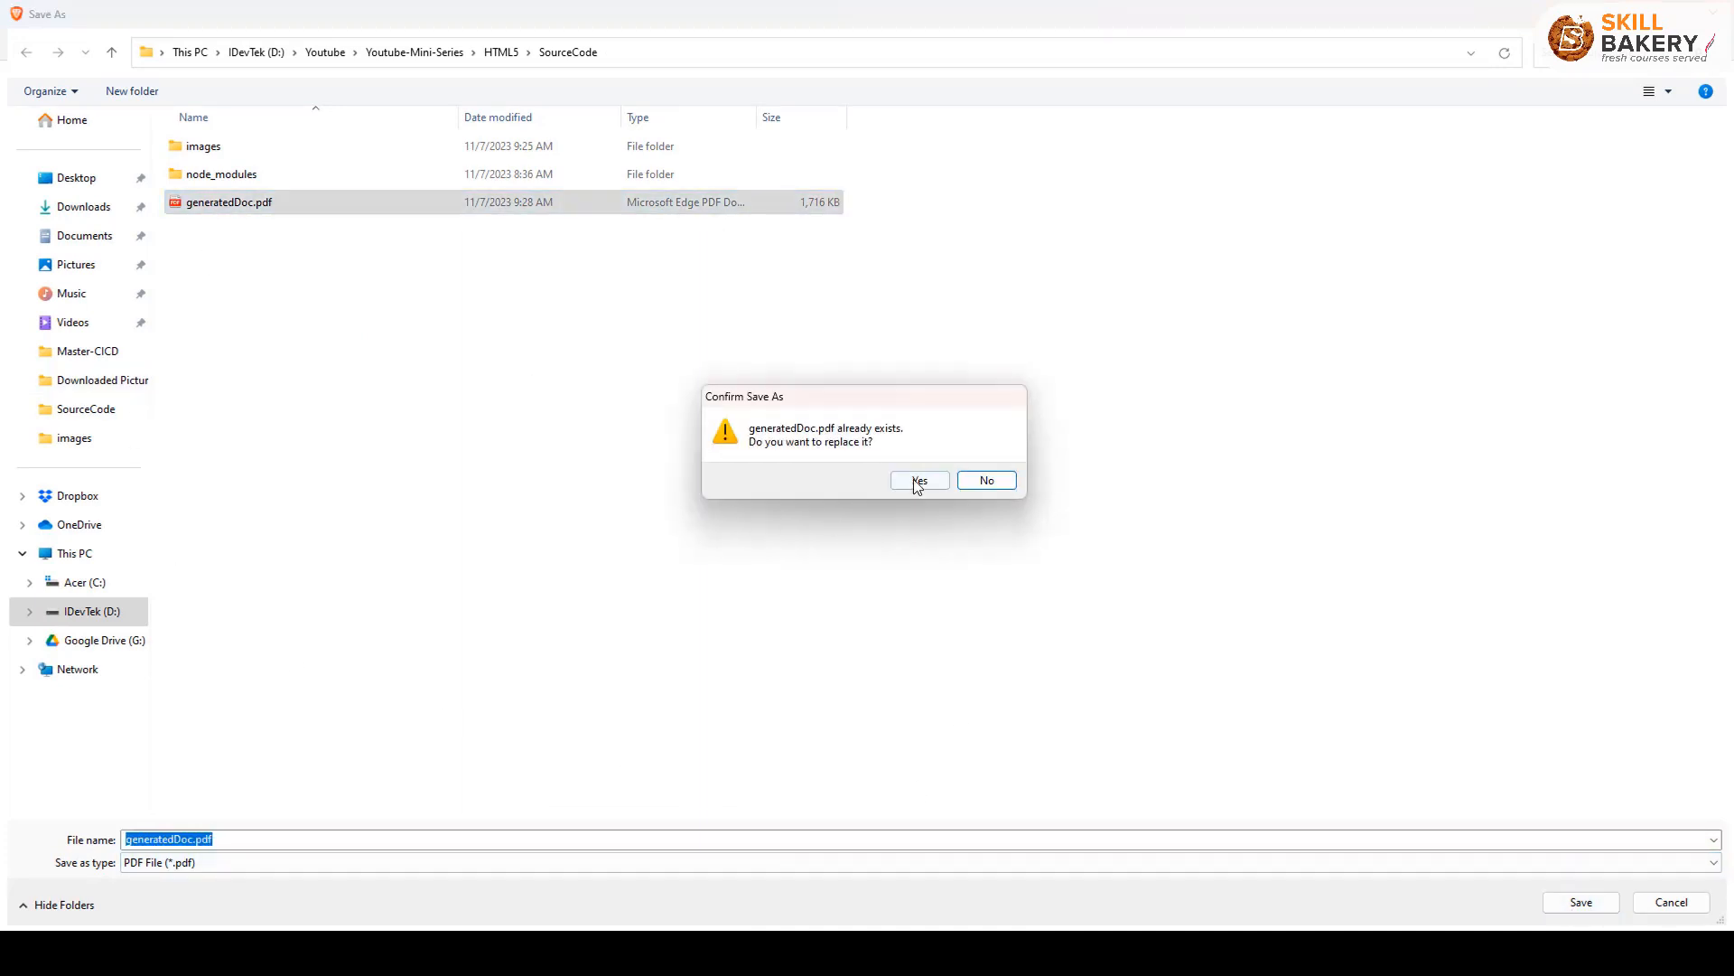
{"action": "left_click", "coordinate": [919, 478]}
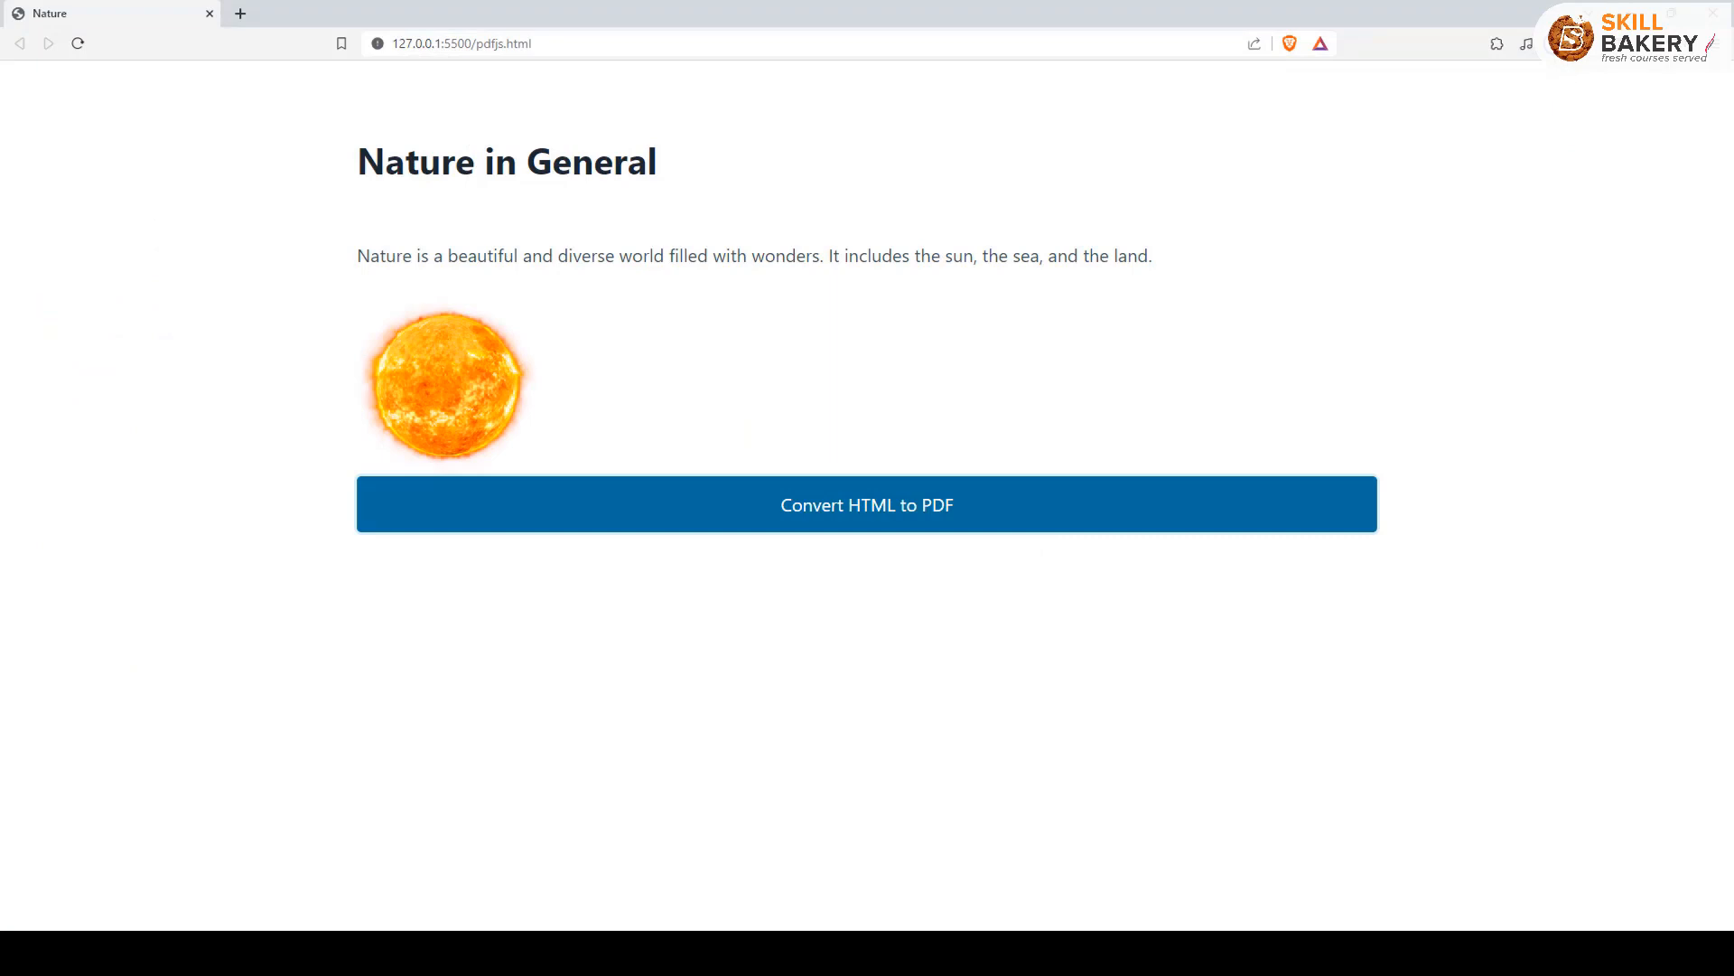
{"action": "left_click", "coordinate": [865, 504]}
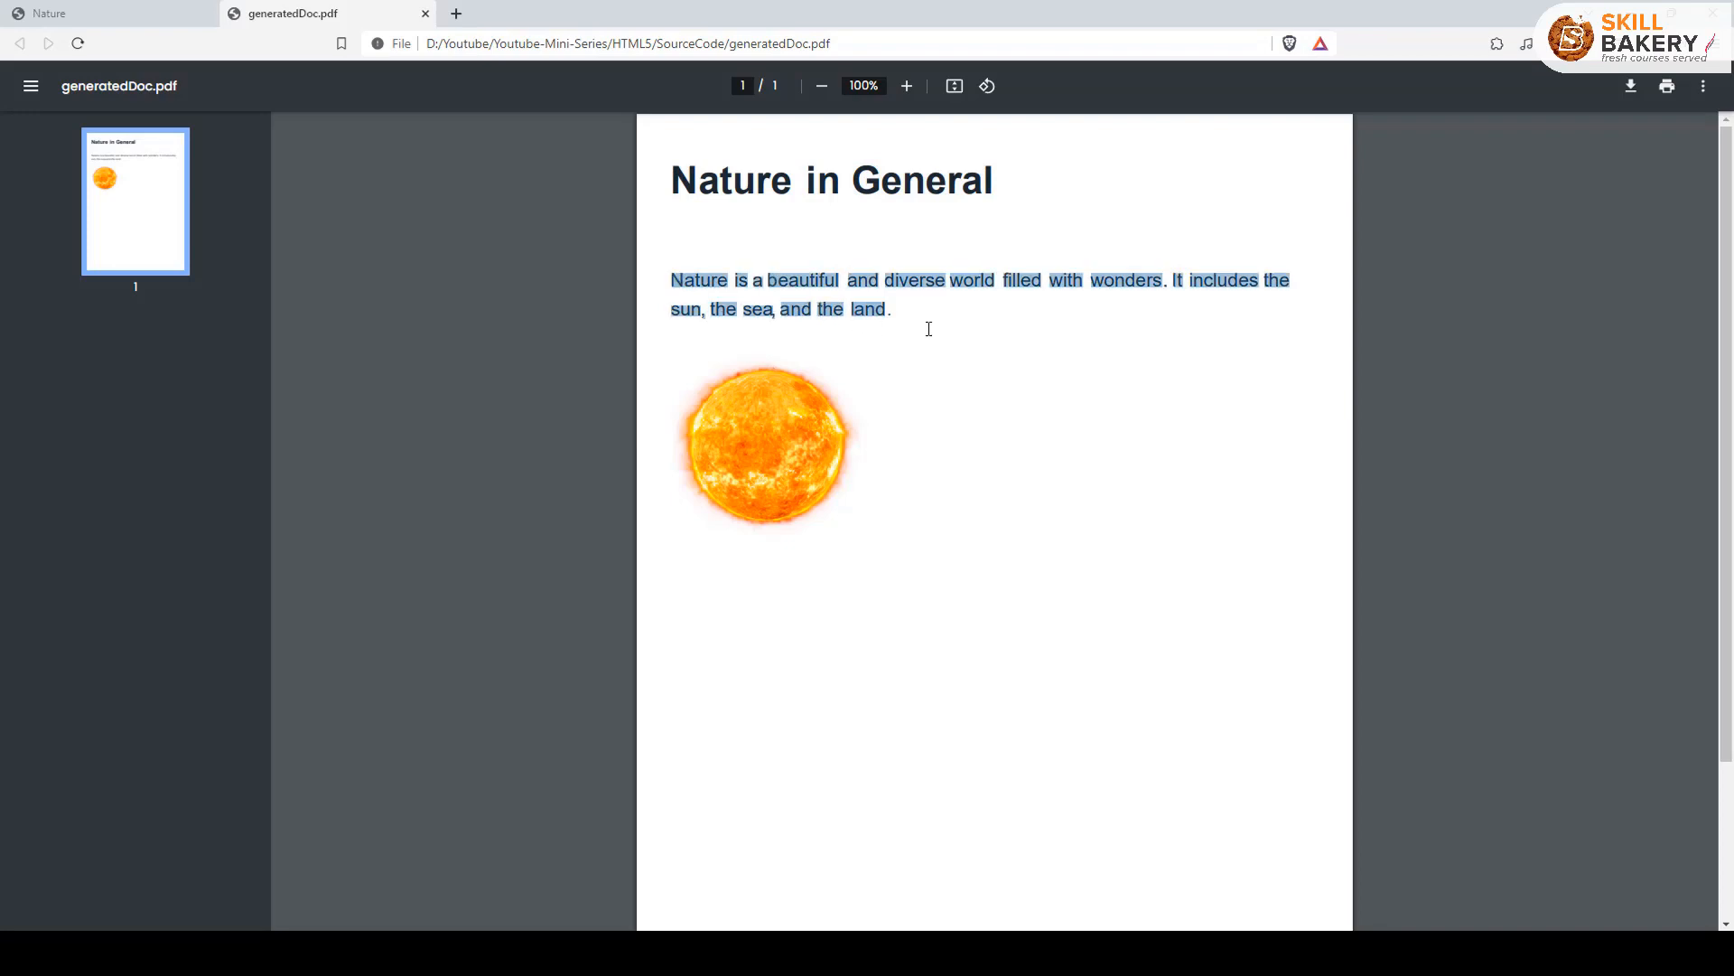
- Clear the text selection on the paragraph in the opened generatedDoc.pdf
{"action": "left_click", "coordinate": [717, 486]}
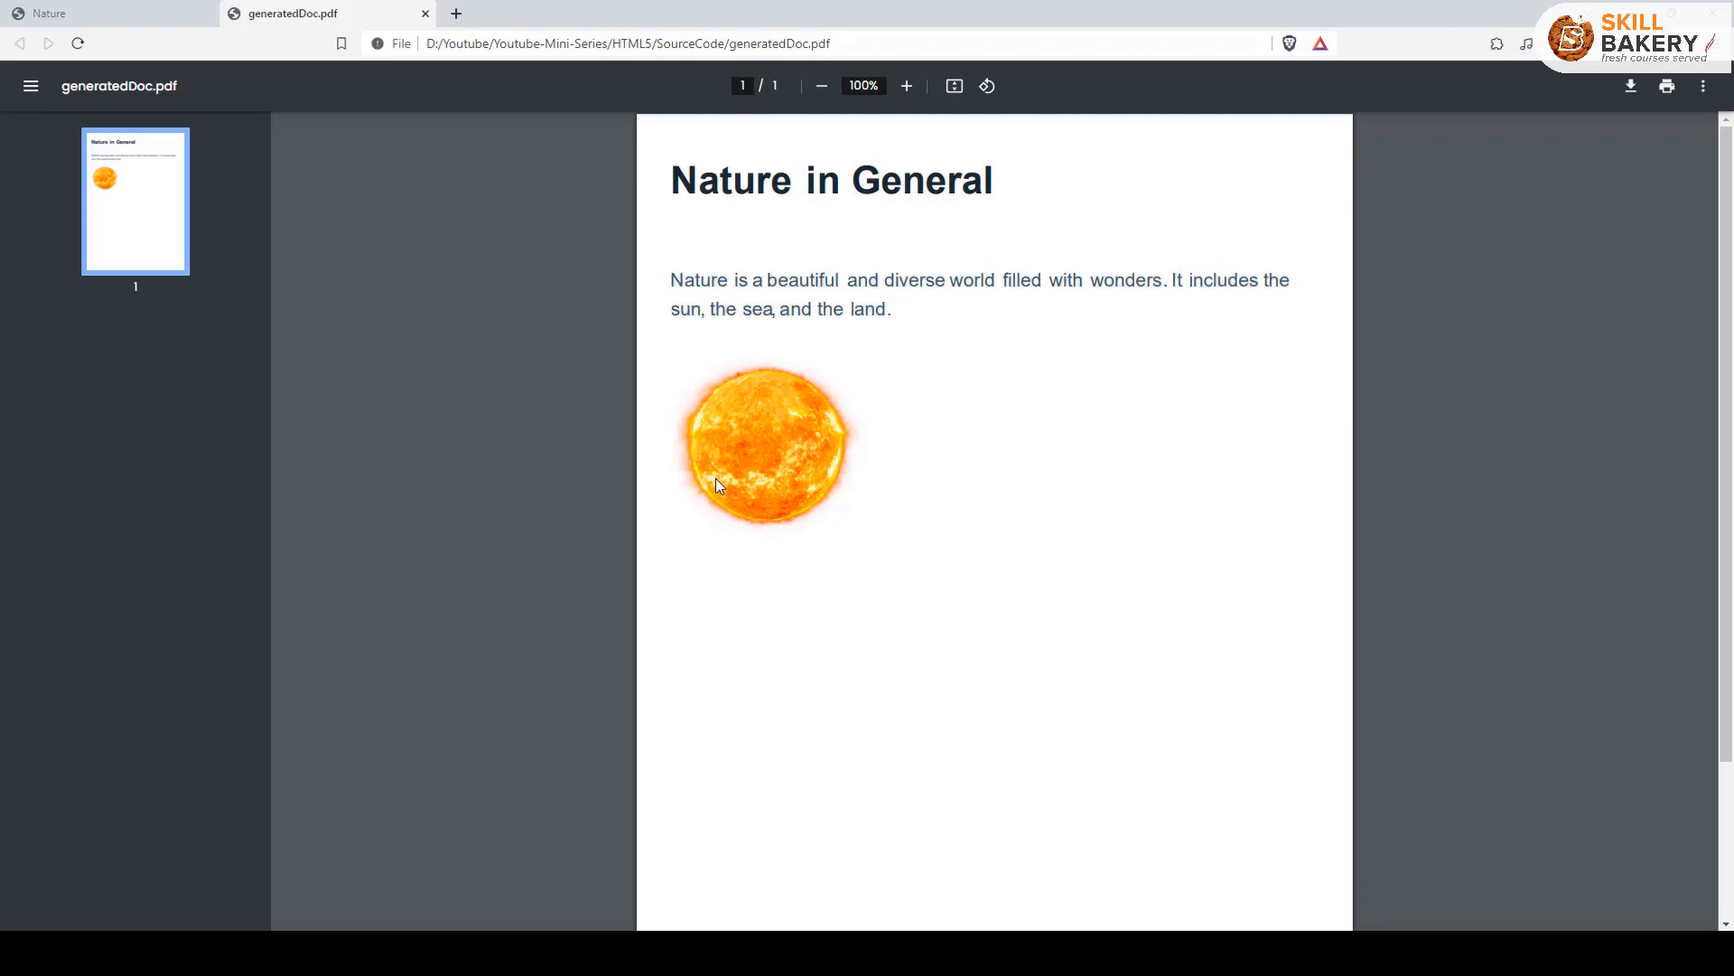
{"action": "mouse_move", "coordinate": [909, 880]}
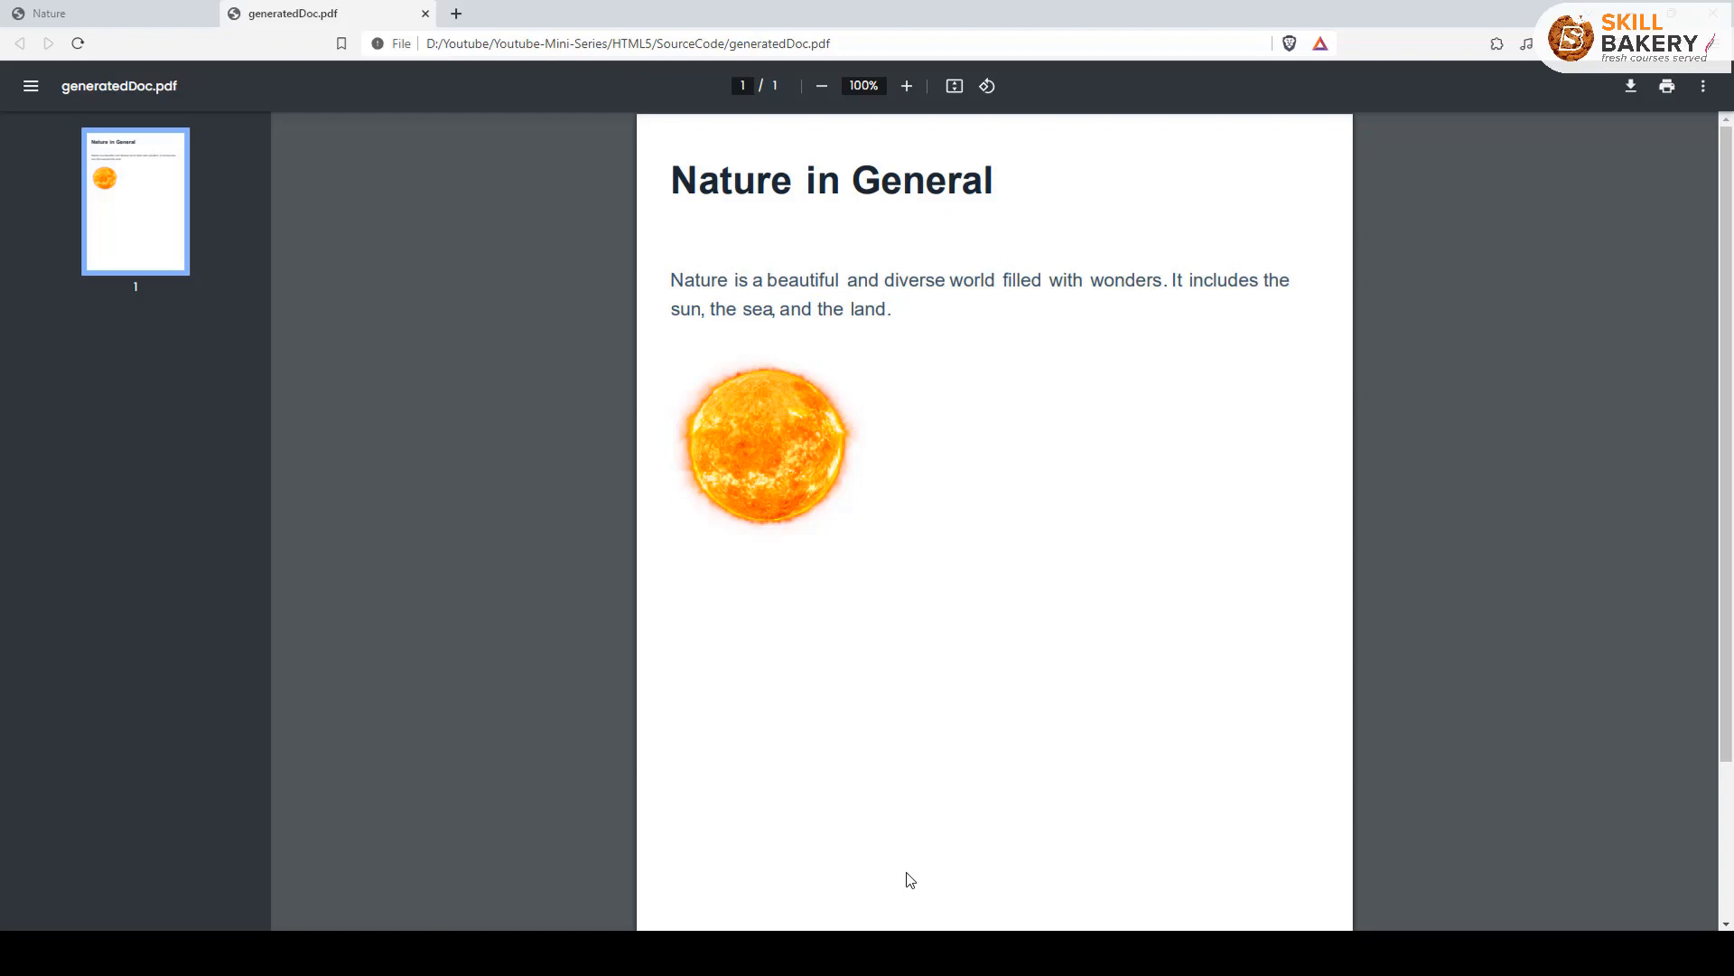